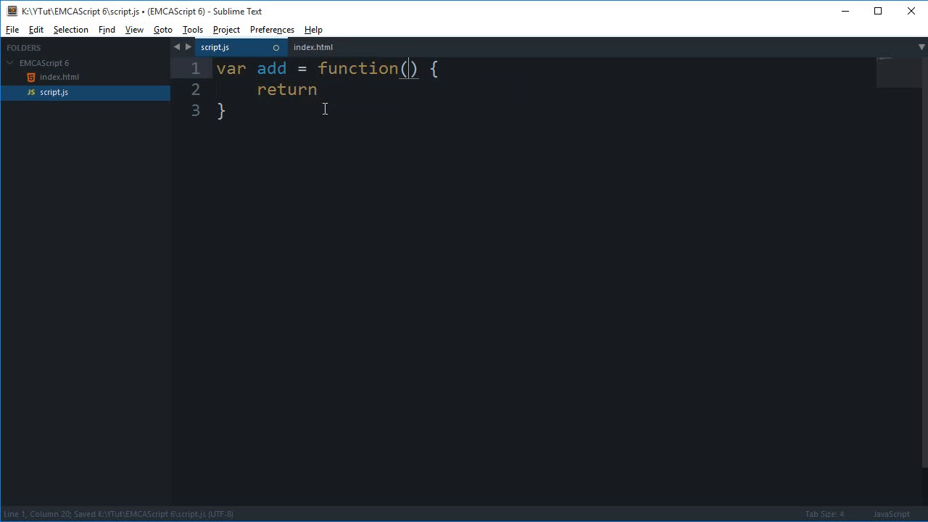
Give add the parameters num1 and num2 and a body returning num1 + num2.
type("num1, num2")
left_click(546, 89)
type(" num1 + num2;")
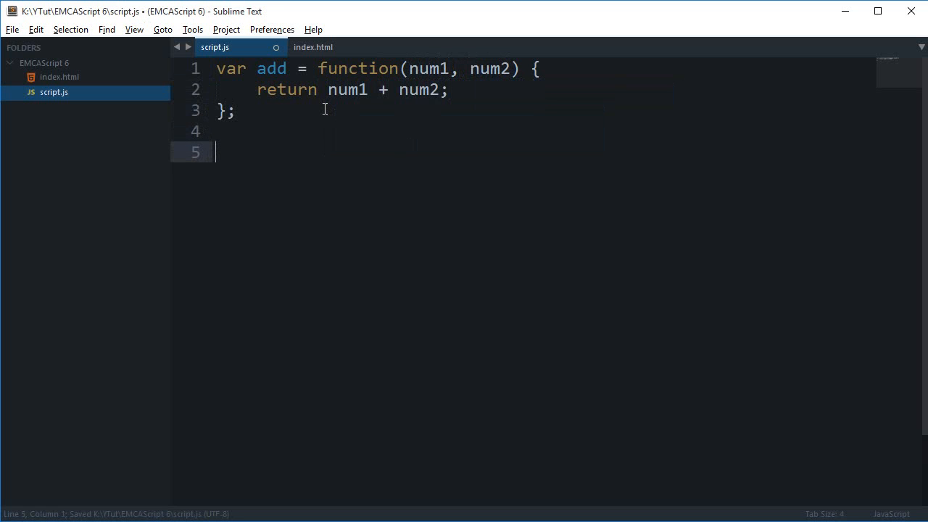
Write a second add below, converted to an arrow function (num1, num2) storing var sum = num1 + num2.
type("var add = function() {}")
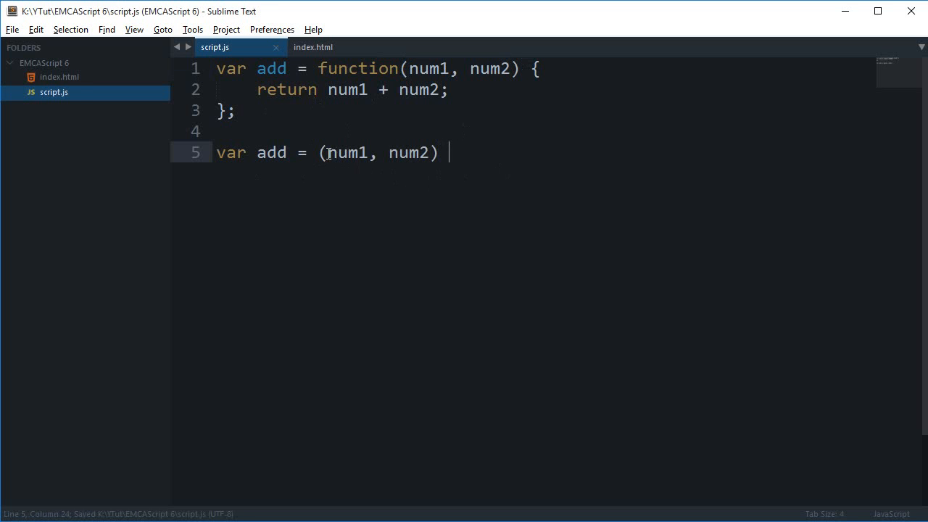
type("=")
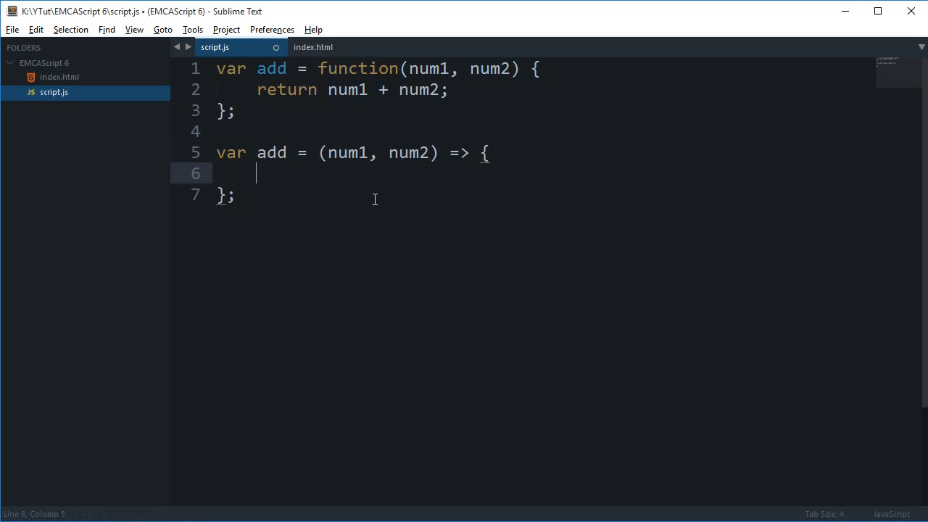
type("var sum = num1")
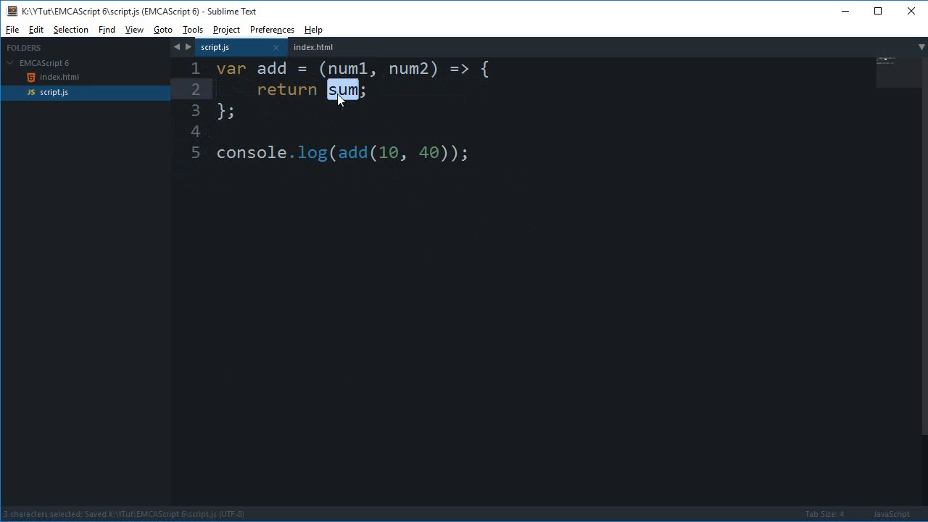
Collapse the arrow function to a one-line concise body: num1 + num2.
type("num1")
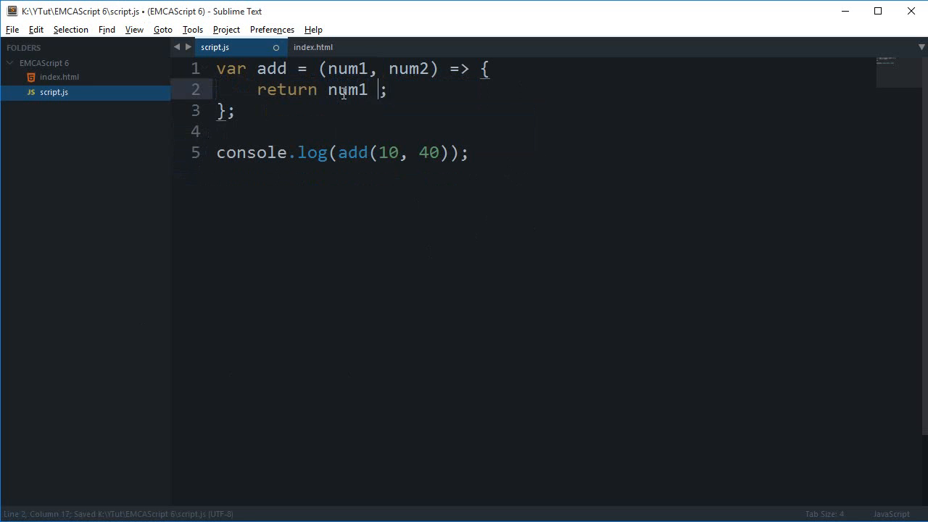
type("+ num2")
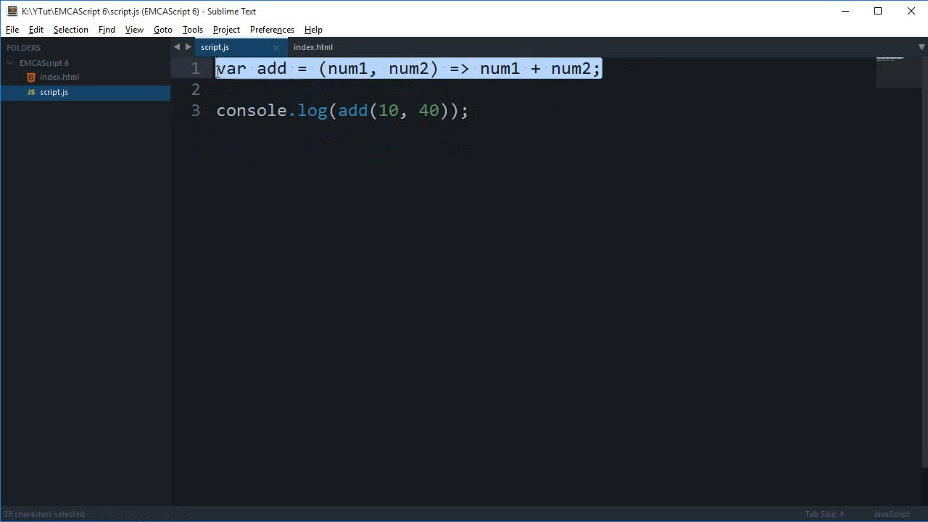
Change line 1 to 'var add = num1 => num1;' and the call to console.log(add(10)).
left_click(278, 110)
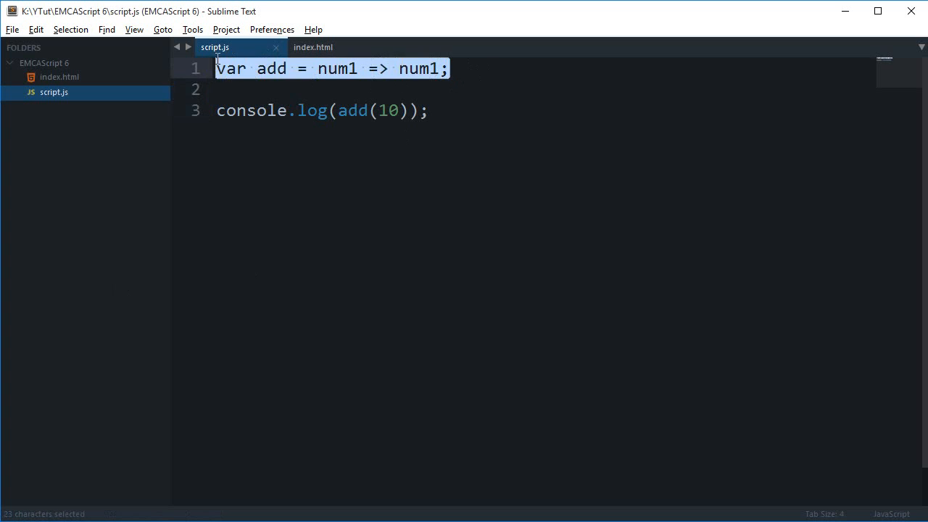
left_click(286, 110)
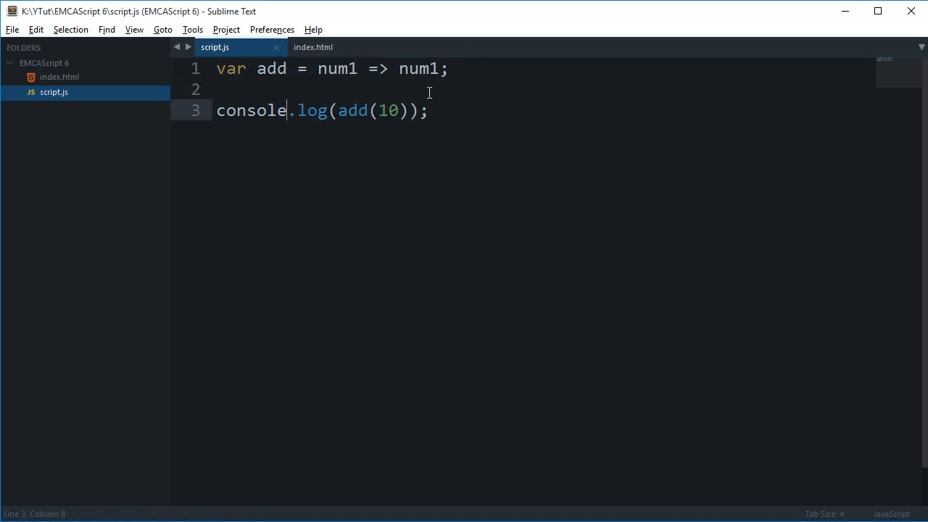